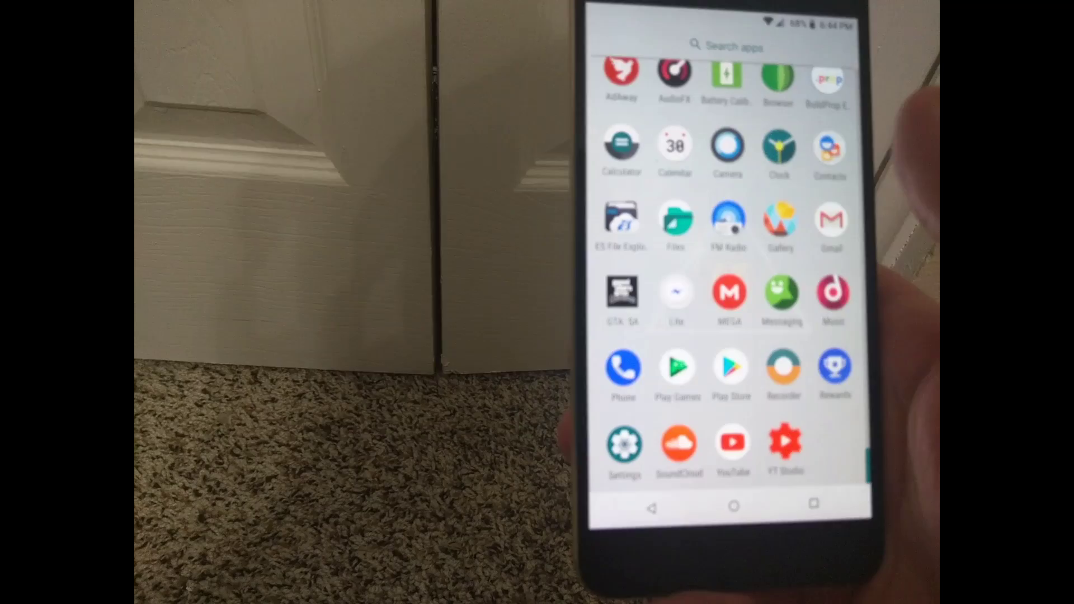
Leave the app drawer and return to the home screen with wallpaper, clock widget and dock
left_click(731, 506)
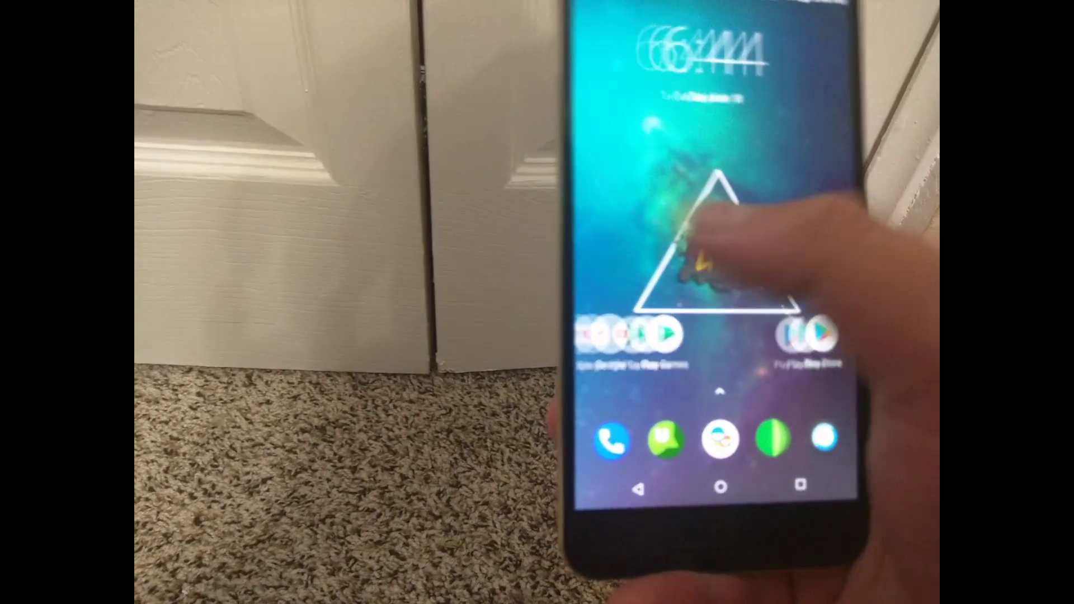